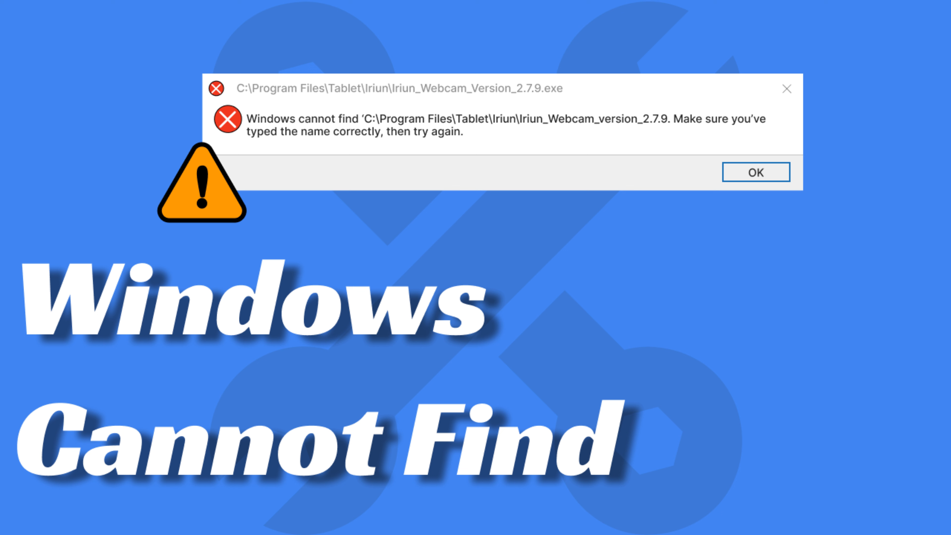
- Launch Registry Editor by running 'regedit' from the Win+R Run box
{"action": "left_click", "coordinate": [756, 172]}
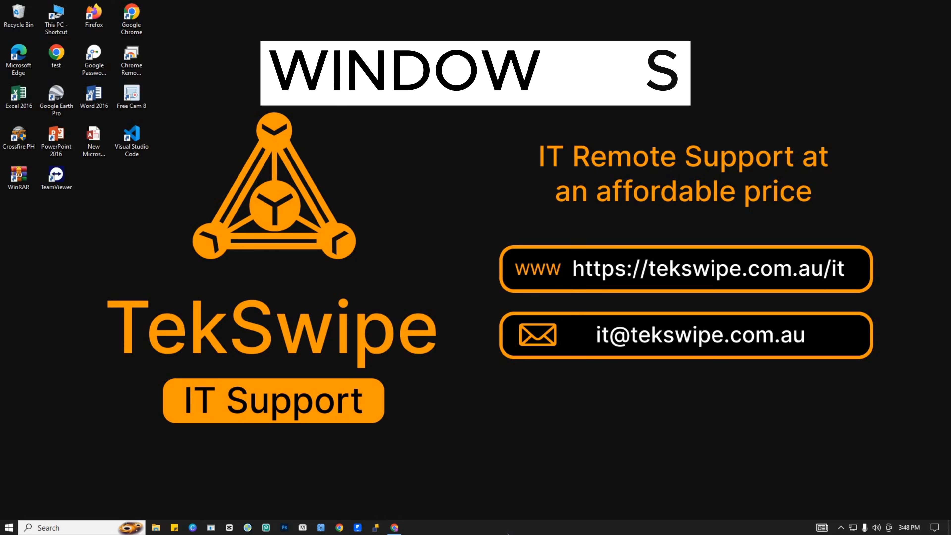
{"action": "key", "text": "Win+r"}
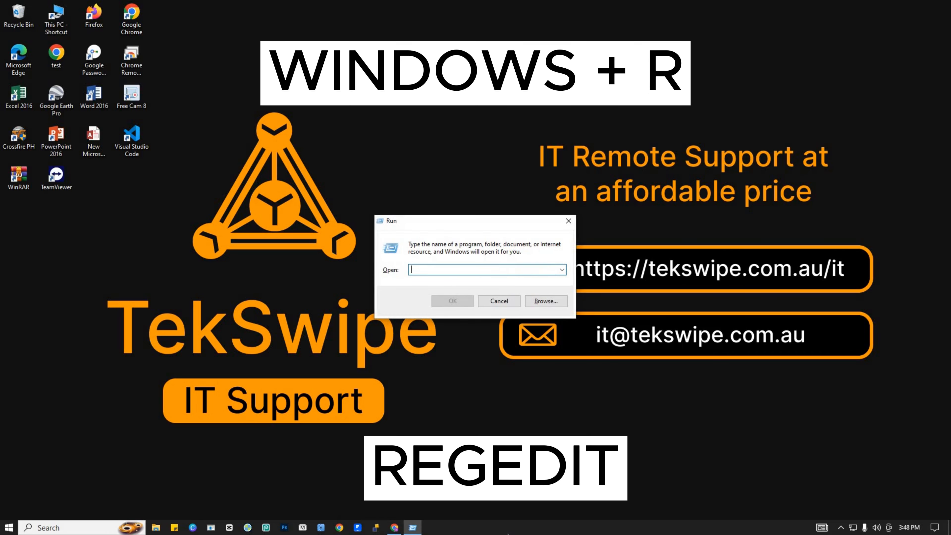
{"action": "type", "text": "regedit"}
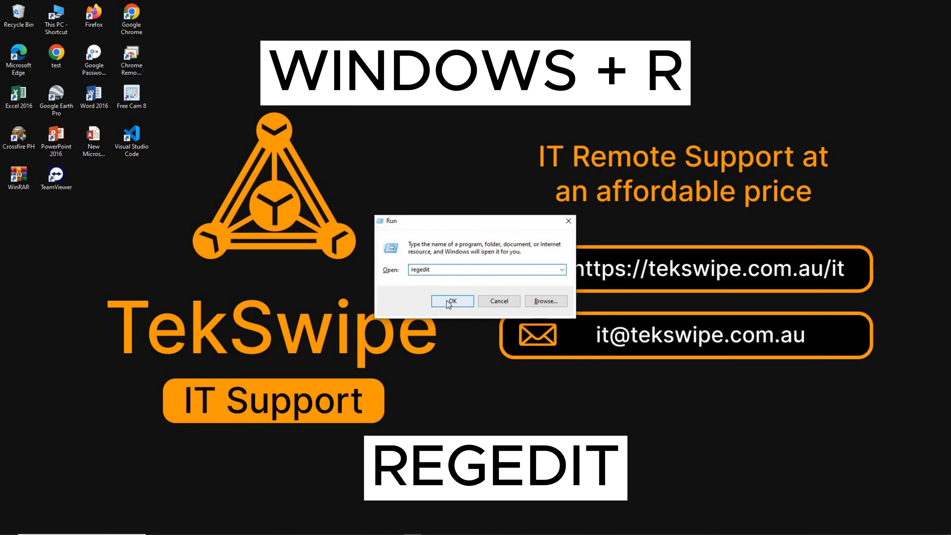
{"action": "left_click", "coordinate": [452, 301]}
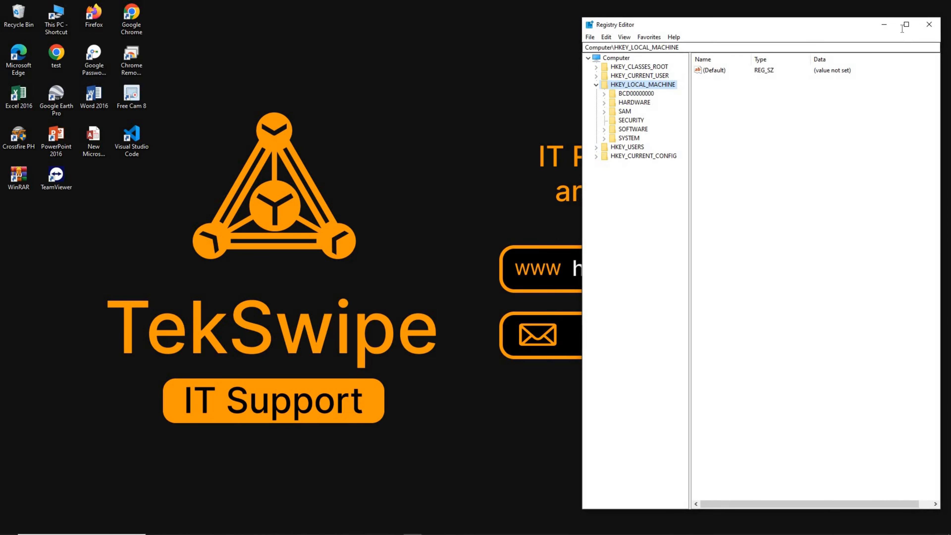
- Maximize the window and expand HKEY_LOCAL_MACHINE > SOFTWARE > Microsoft in the key tree
{"action": "left_click", "coordinate": [906, 25]}
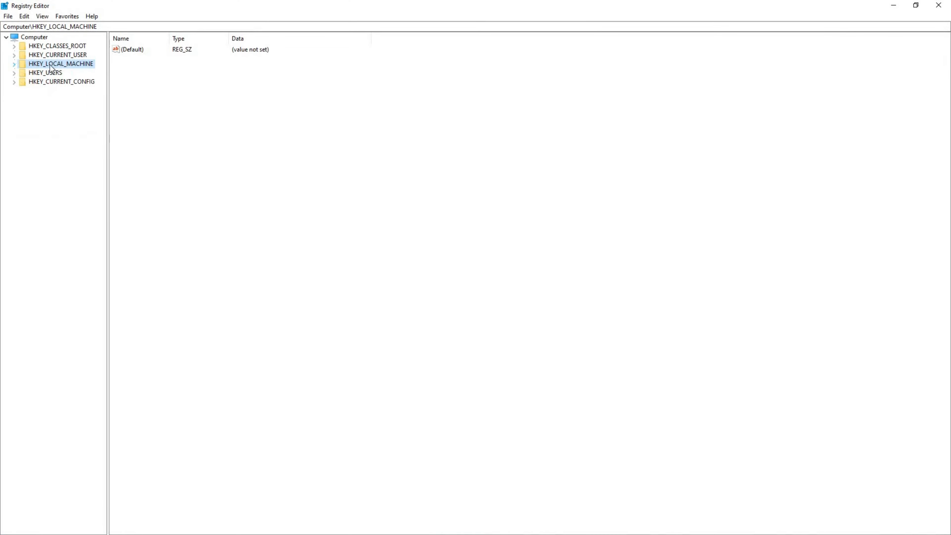
{"action": "mouse_move", "coordinate": [74, 72]}
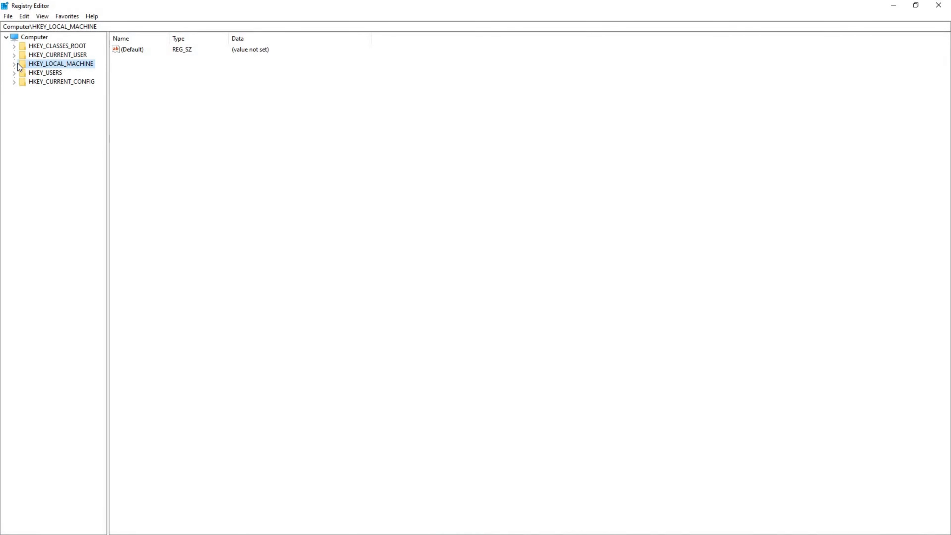
{"action": "left_click", "coordinate": [13, 63]}
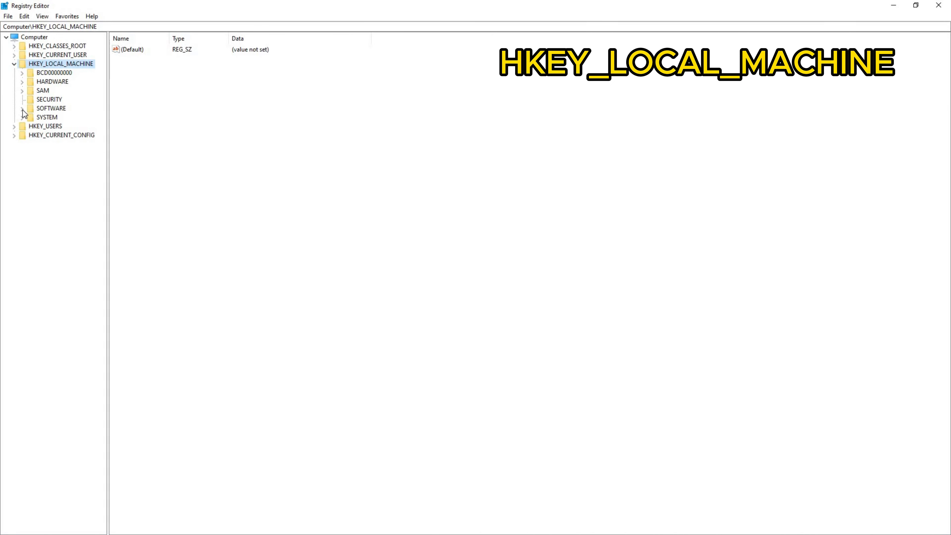
{"action": "left_click", "coordinate": [22, 108]}
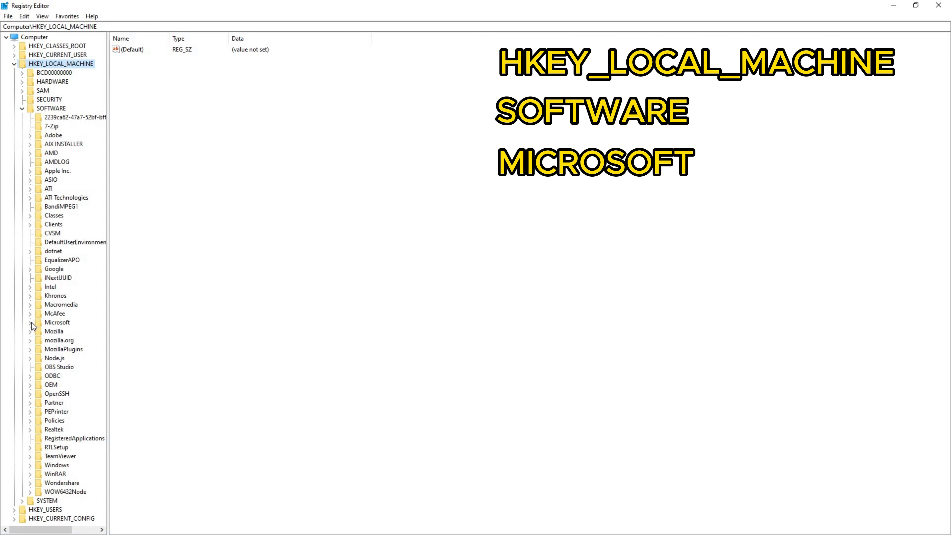
{"action": "left_click", "coordinate": [30, 322]}
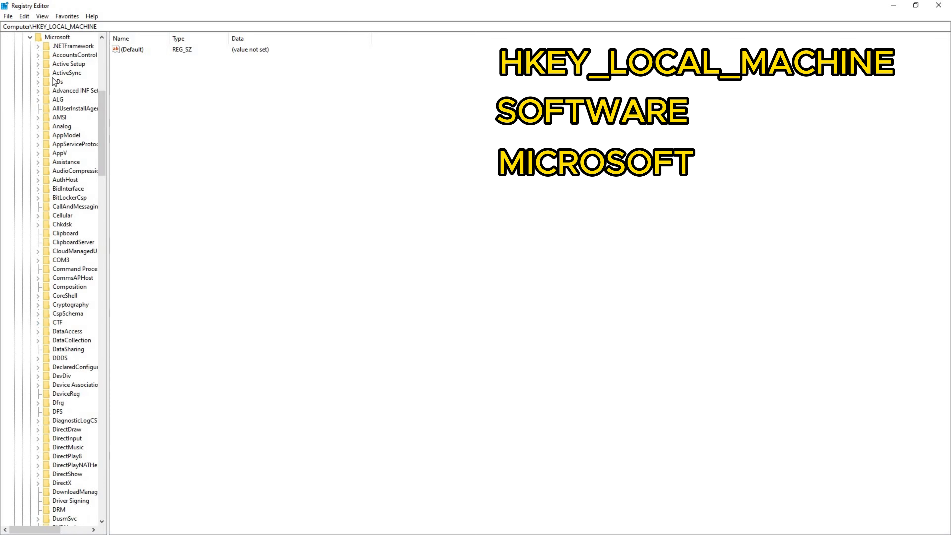
- Expand Windows > CurrentVersion > Uninstall to list the installed programs' subkeys
{"action": "scroll", "scroll_direction": "down", "scroll_amount": 3}
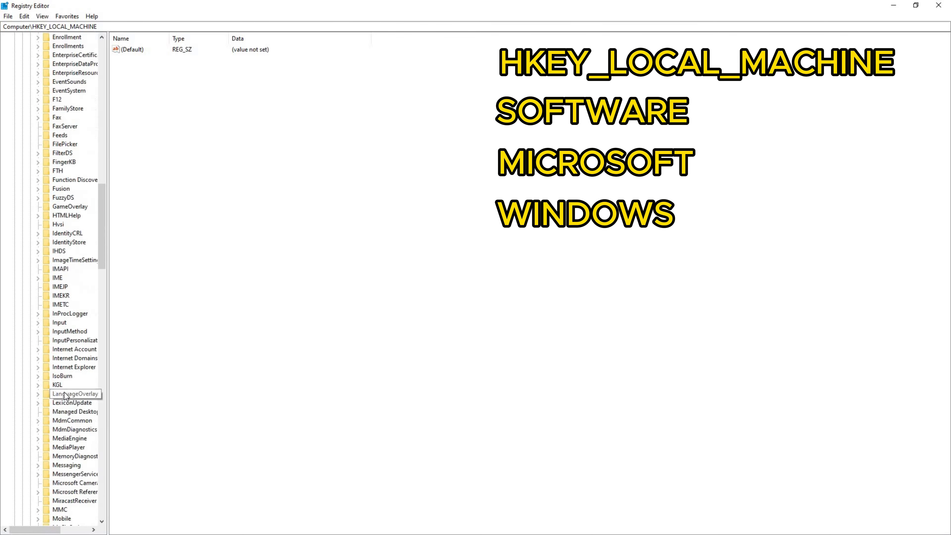
{"action": "scroll", "scroll_direction": "down", "scroll_amount": 3}
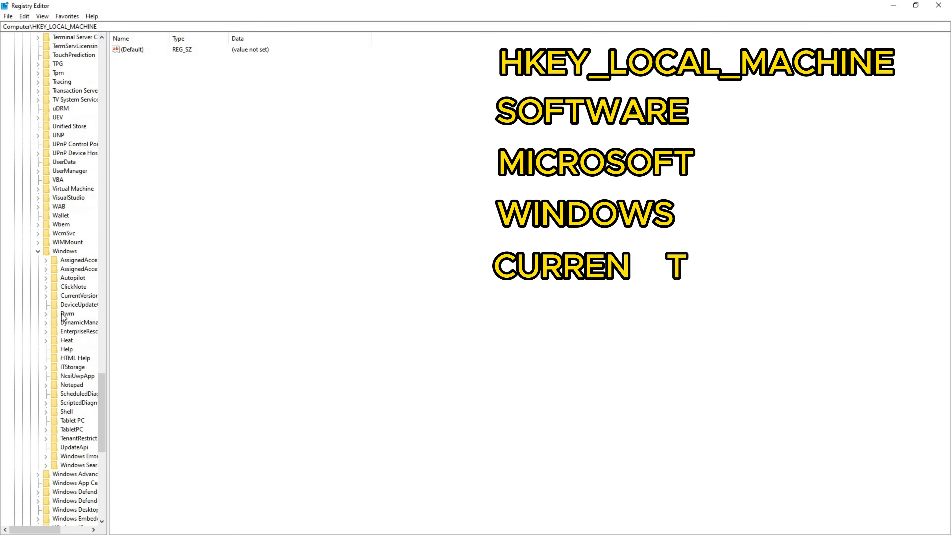
{"action": "left_click", "coordinate": [79, 295]}
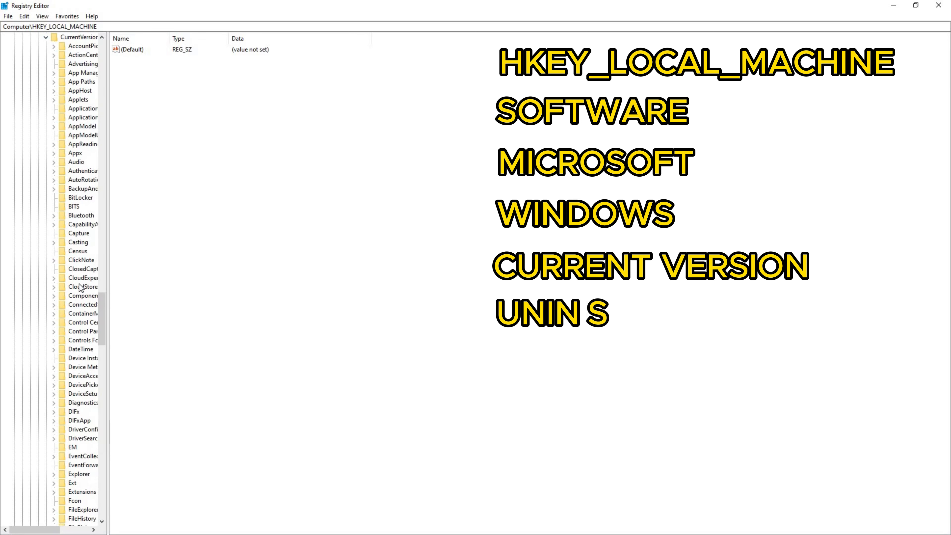
{"action": "scroll", "scroll_direction": "down", "scroll_amount": 3}
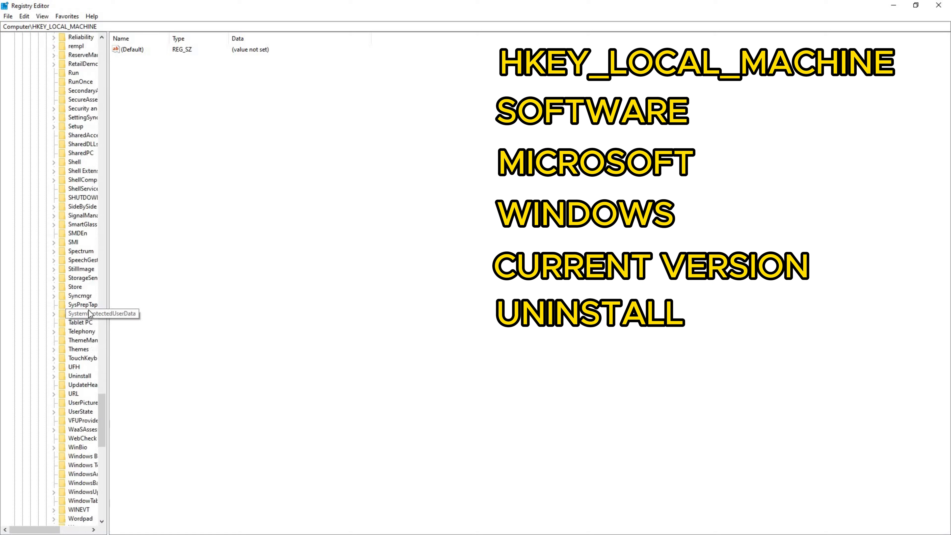
{"action": "scroll", "scroll_direction": "down", "scroll_amount": 3}
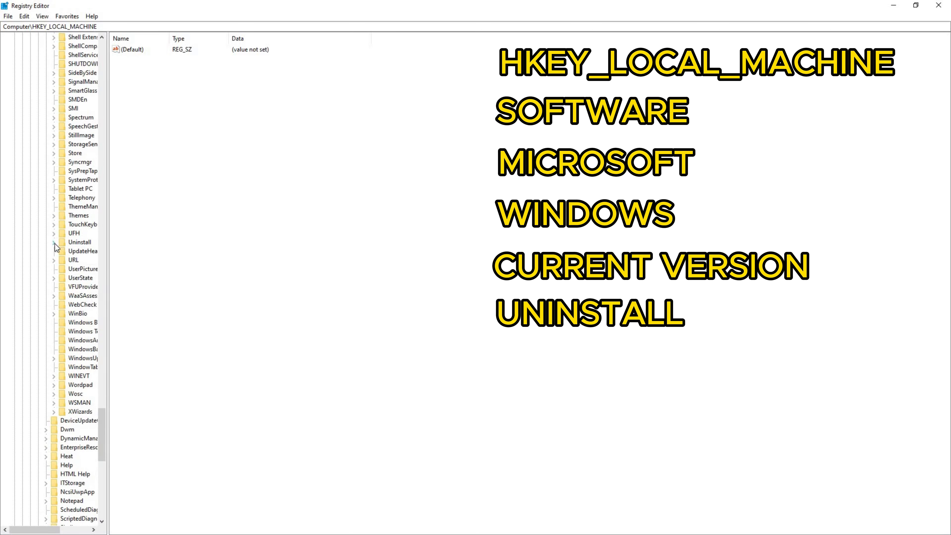
{"action": "left_click", "coordinate": [54, 242]}
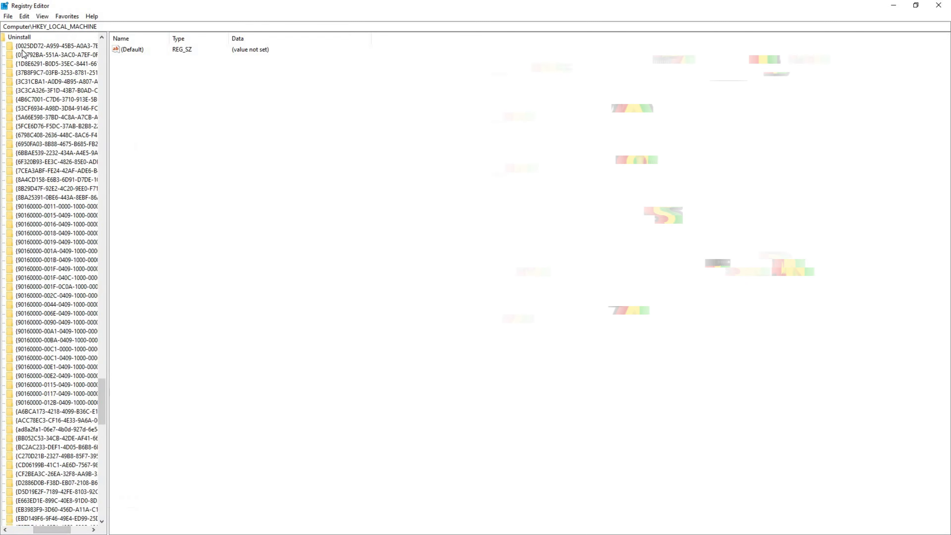
- Browse individual Uninstall entries, including a Visual C++ runtime, then close Registry Editor
{"action": "left_click", "coordinate": [49, 49]}
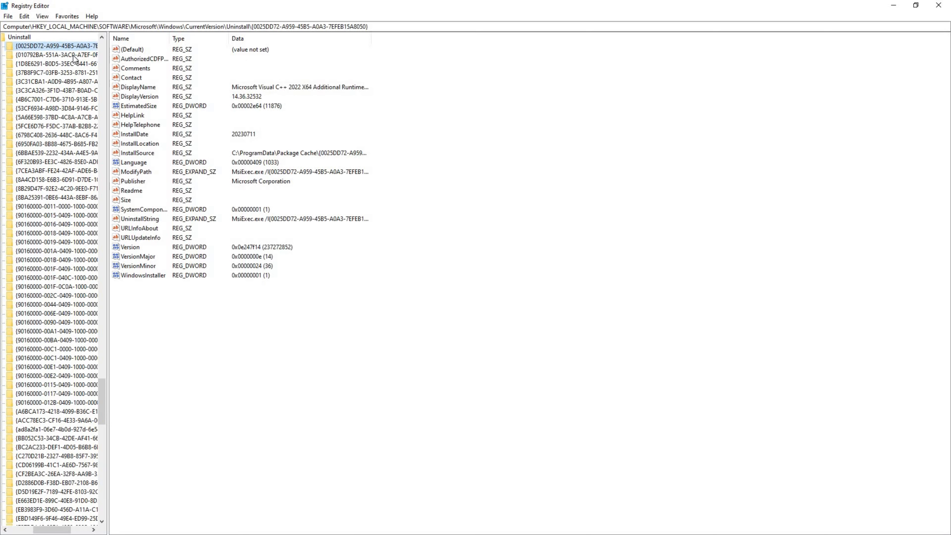
{"action": "left_click", "coordinate": [40, 52]}
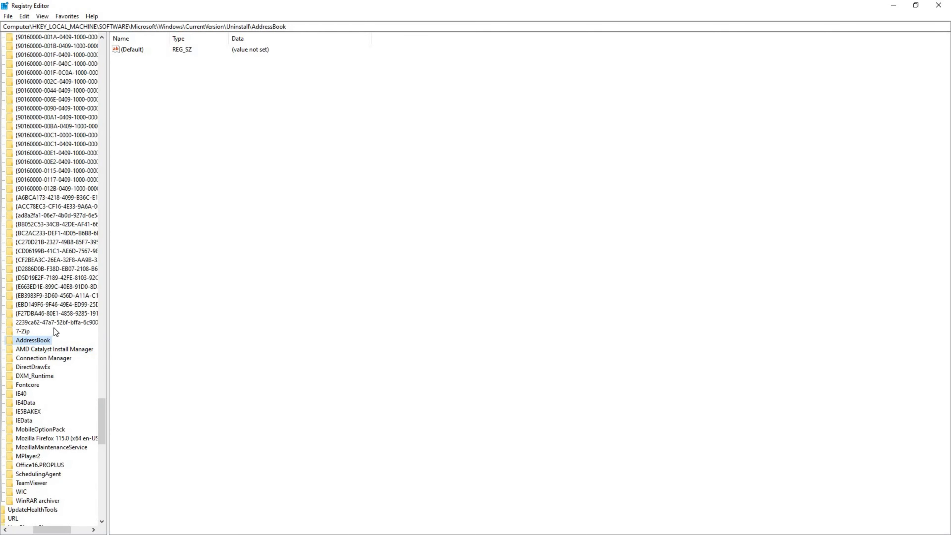
{"action": "right_click", "coordinate": [32, 340]}
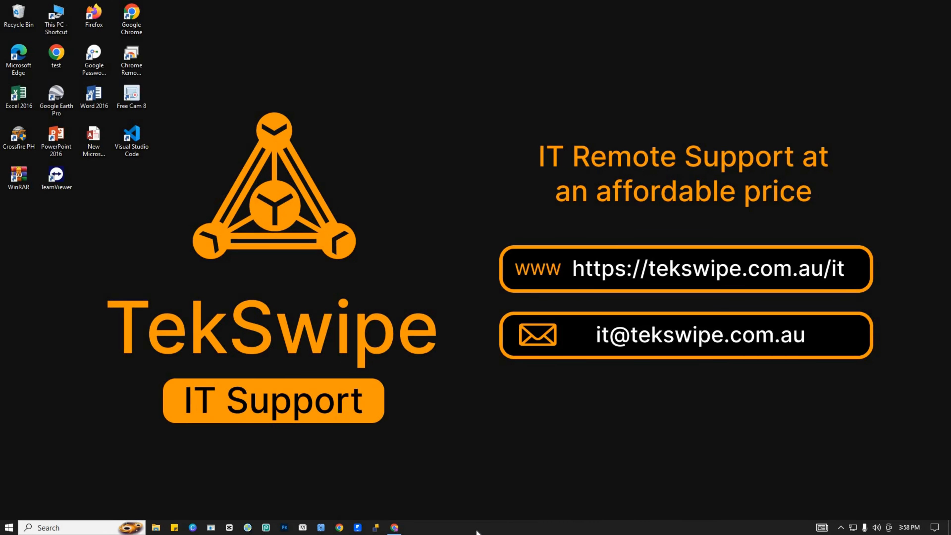
- Search Windows for 'control panel' and open the Control Panel result
{"action": "key", "text": "Win+s"}
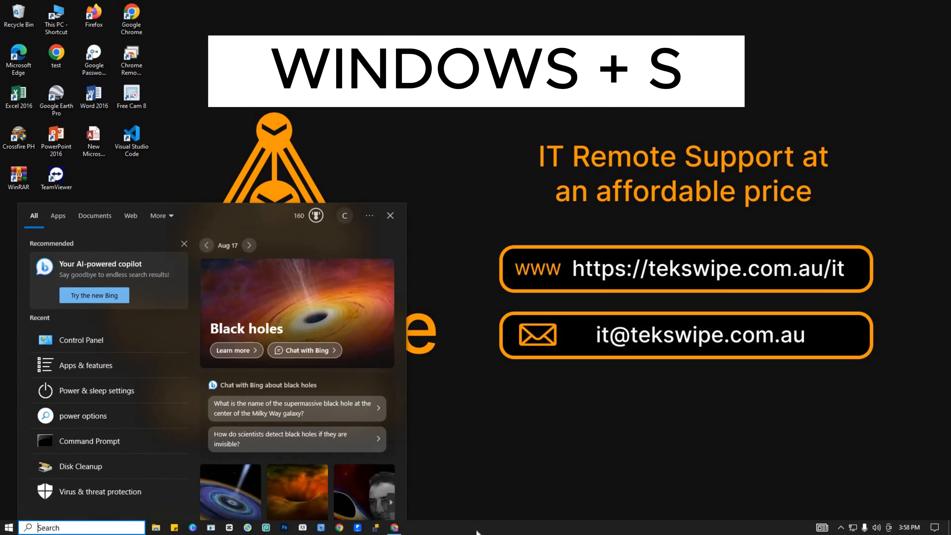
{"action": "type", "text": "control panel"}
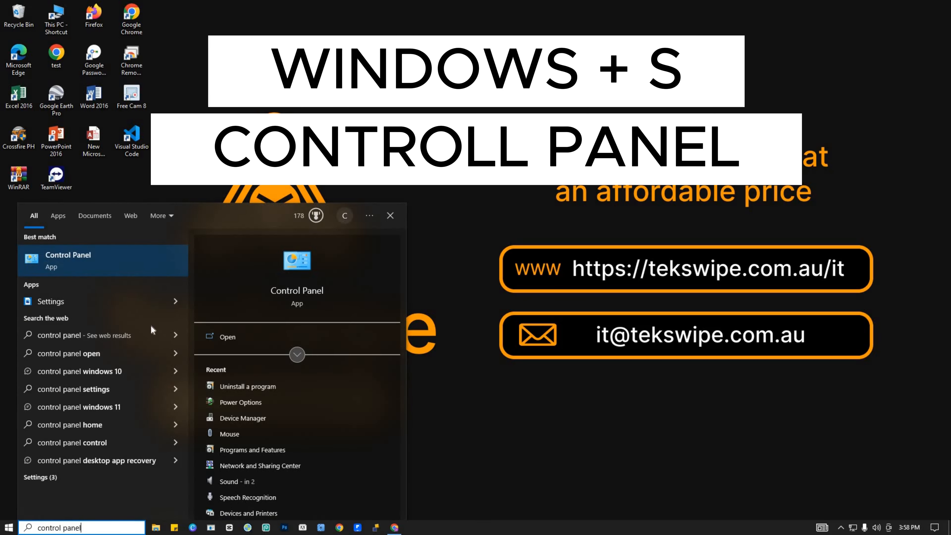
{"action": "left_click", "coordinate": [68, 259]}
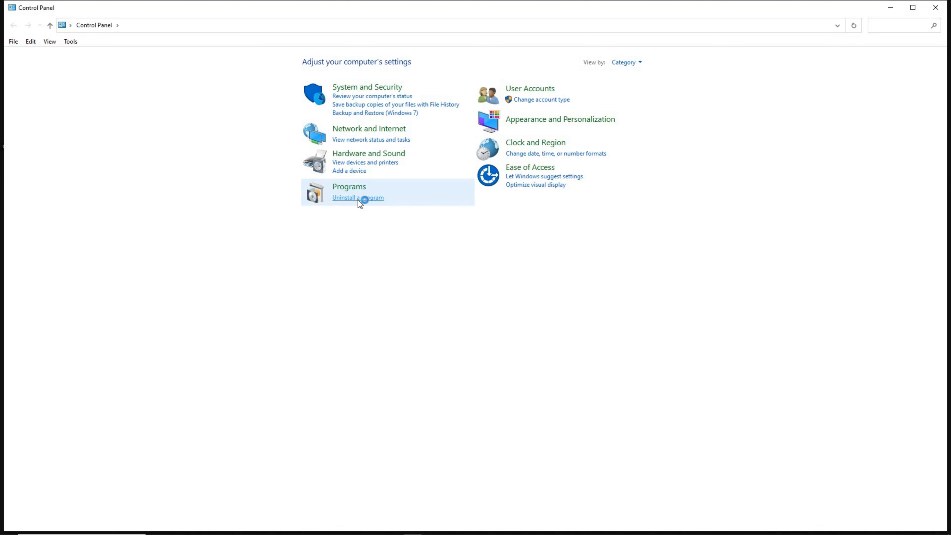
- Open Programs and Features and bring up the Uninstall option for TikTok
{"action": "left_click", "coordinate": [358, 198]}
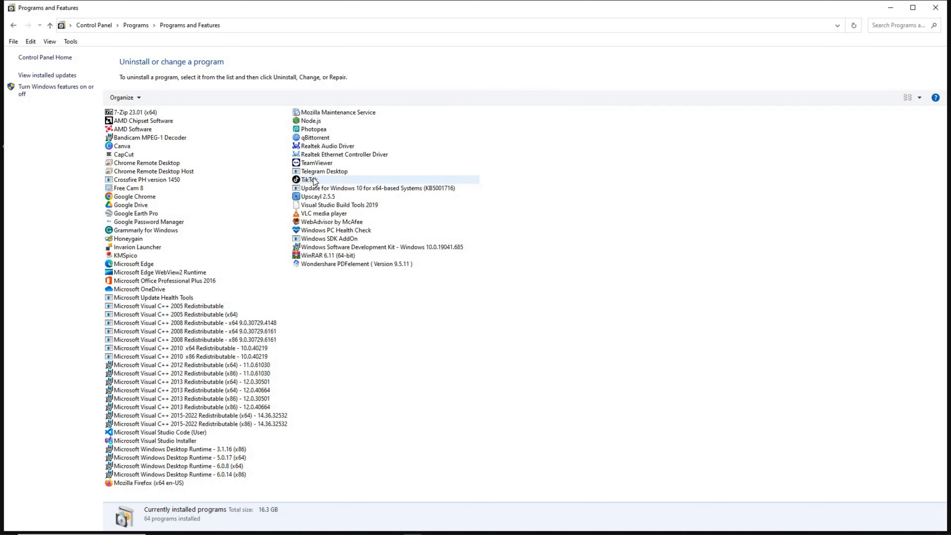
{"action": "right_click", "coordinate": [309, 180]}
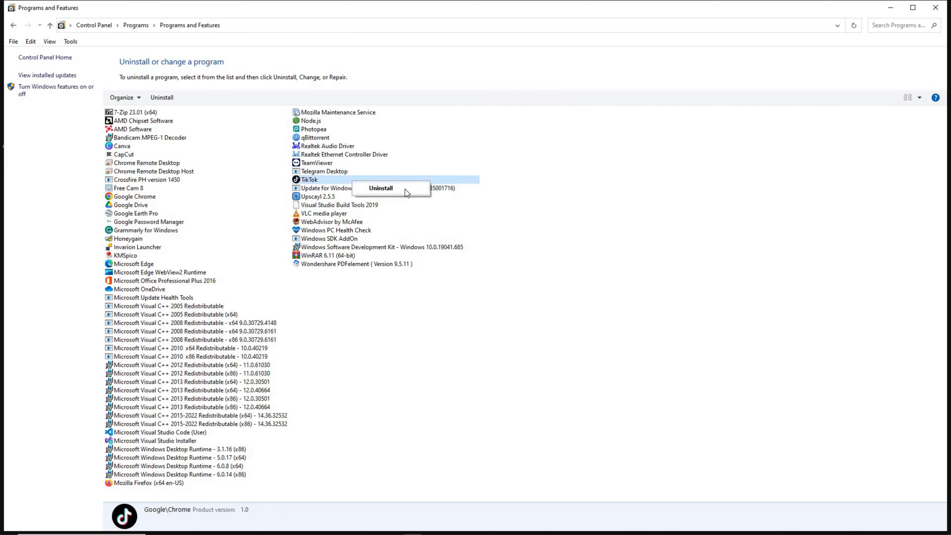